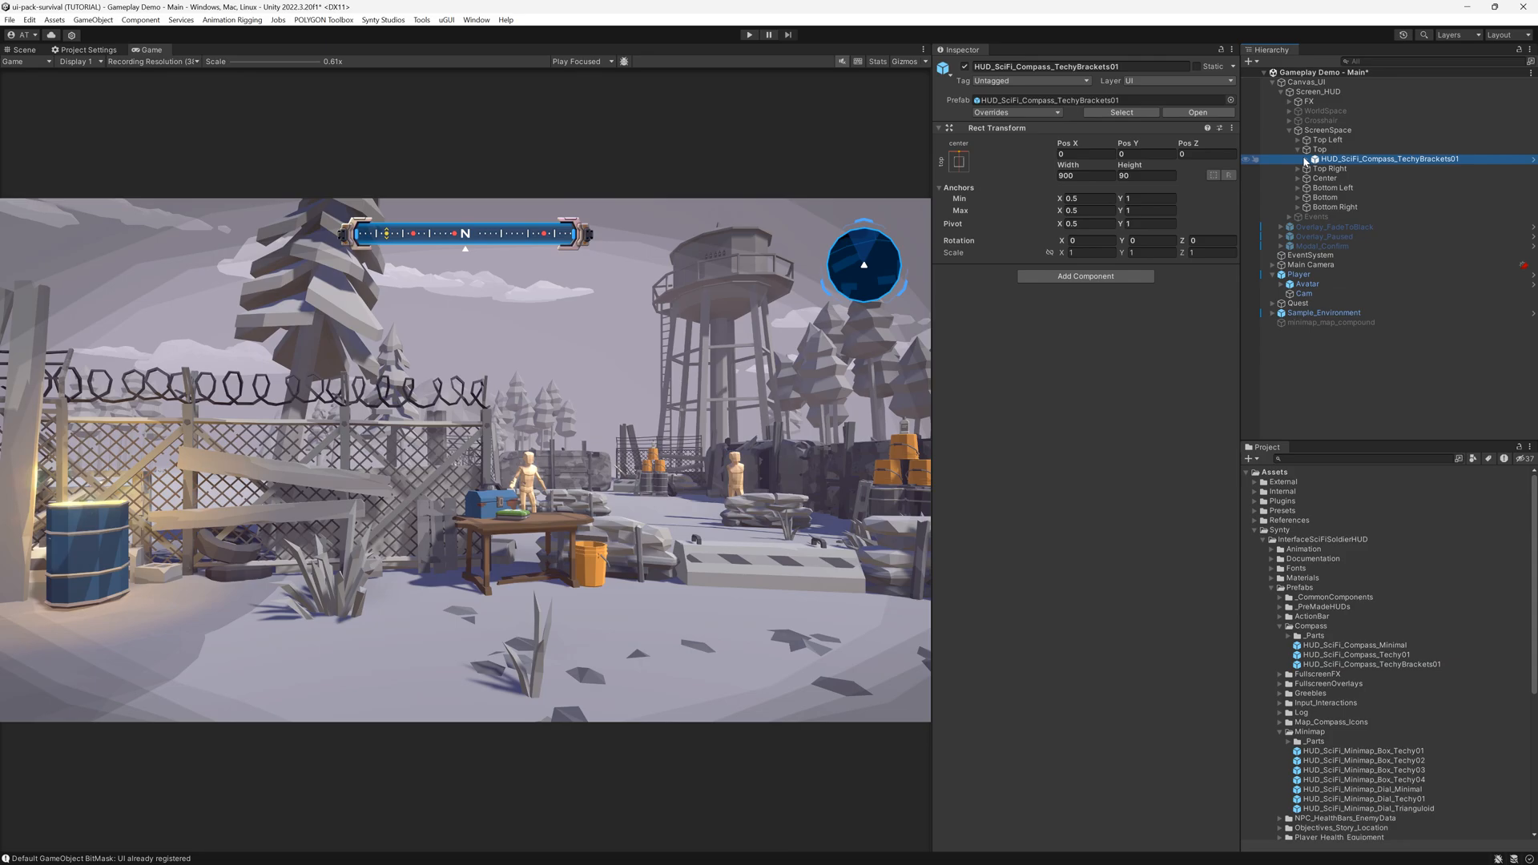
- Expand HUD_SciFi_Compass_TechyBrackets01 and Content to show ScrollRect and Compass_Content
click(1298, 159)
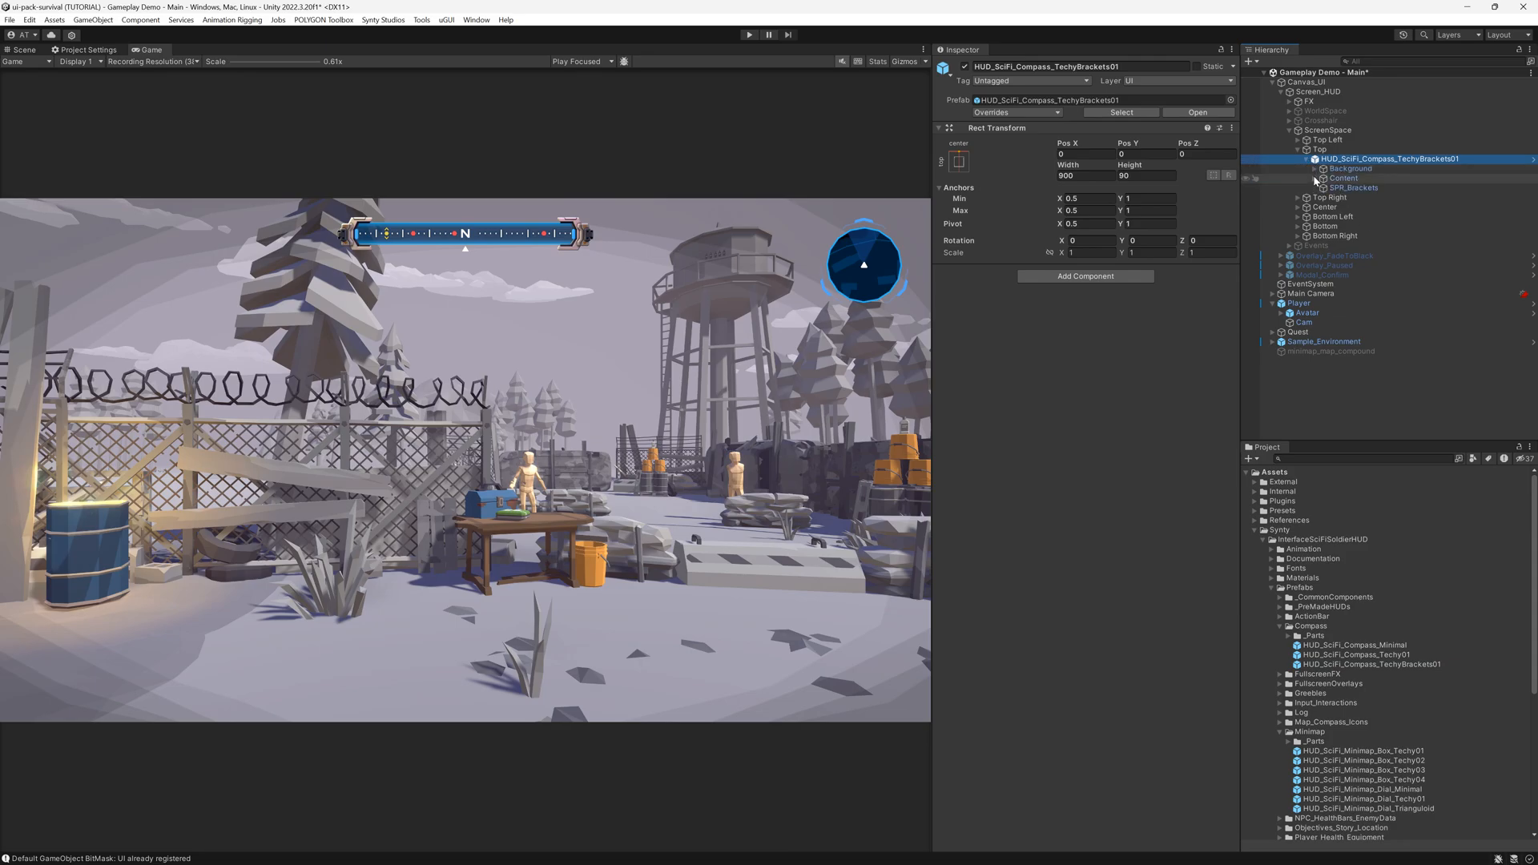
click(1369, 197)
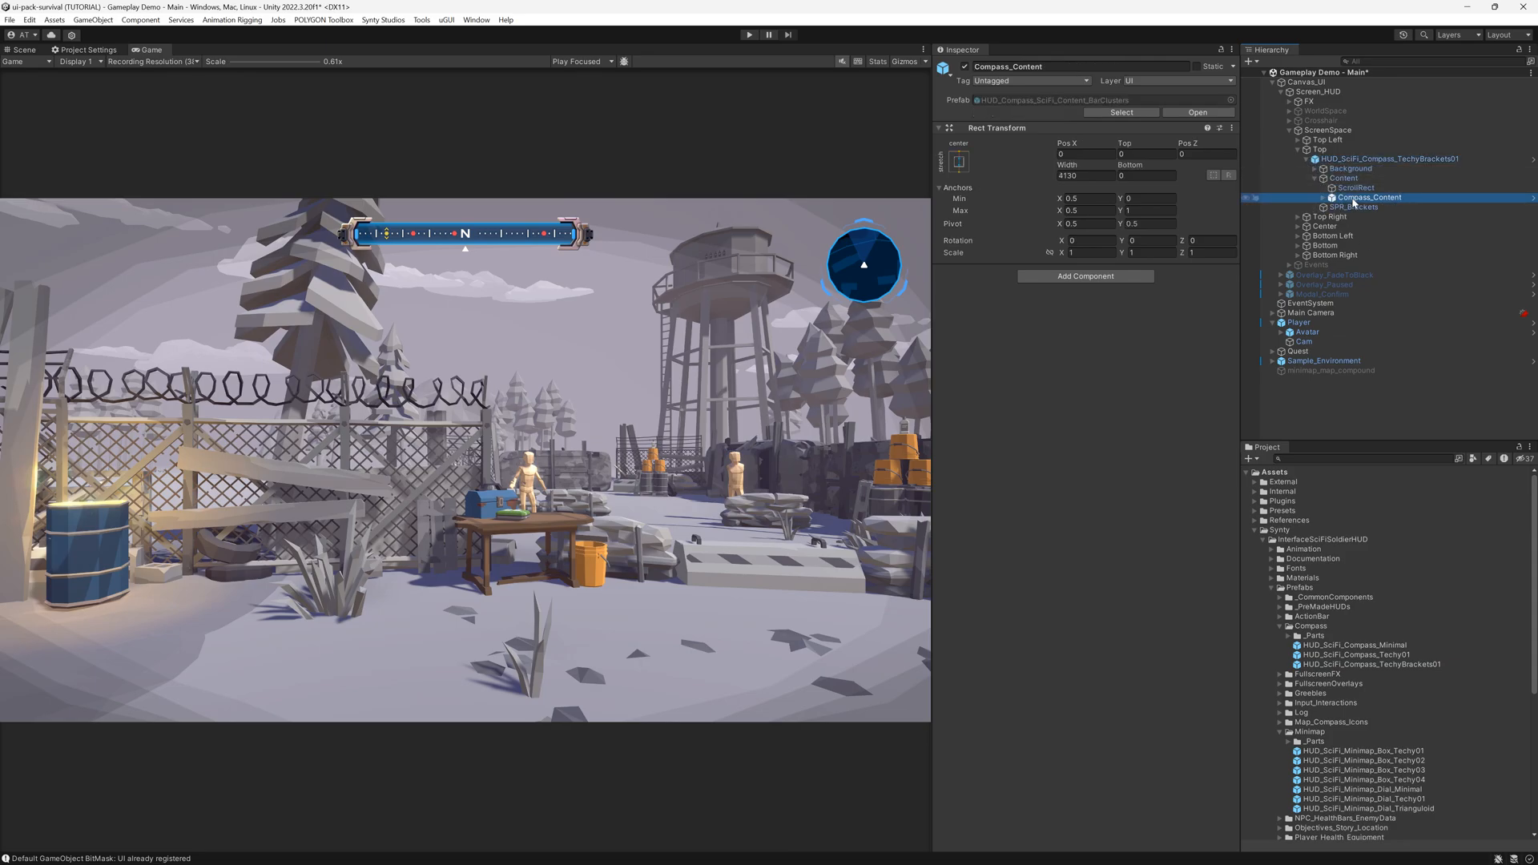
click(22, 49)
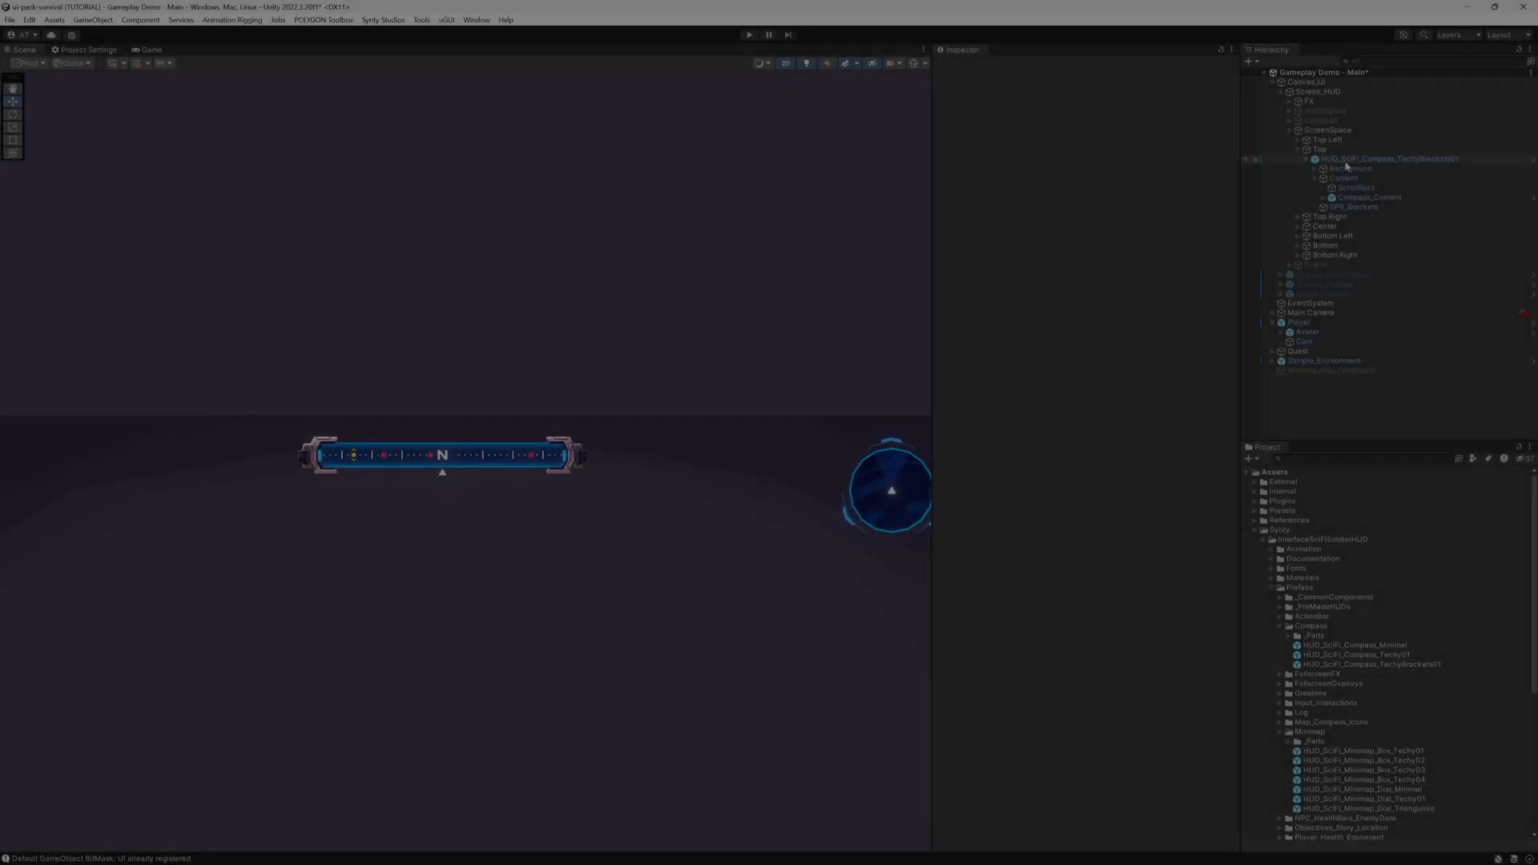
- Add a new script component named 'Compass' to the compass prefab
click(1389, 157)
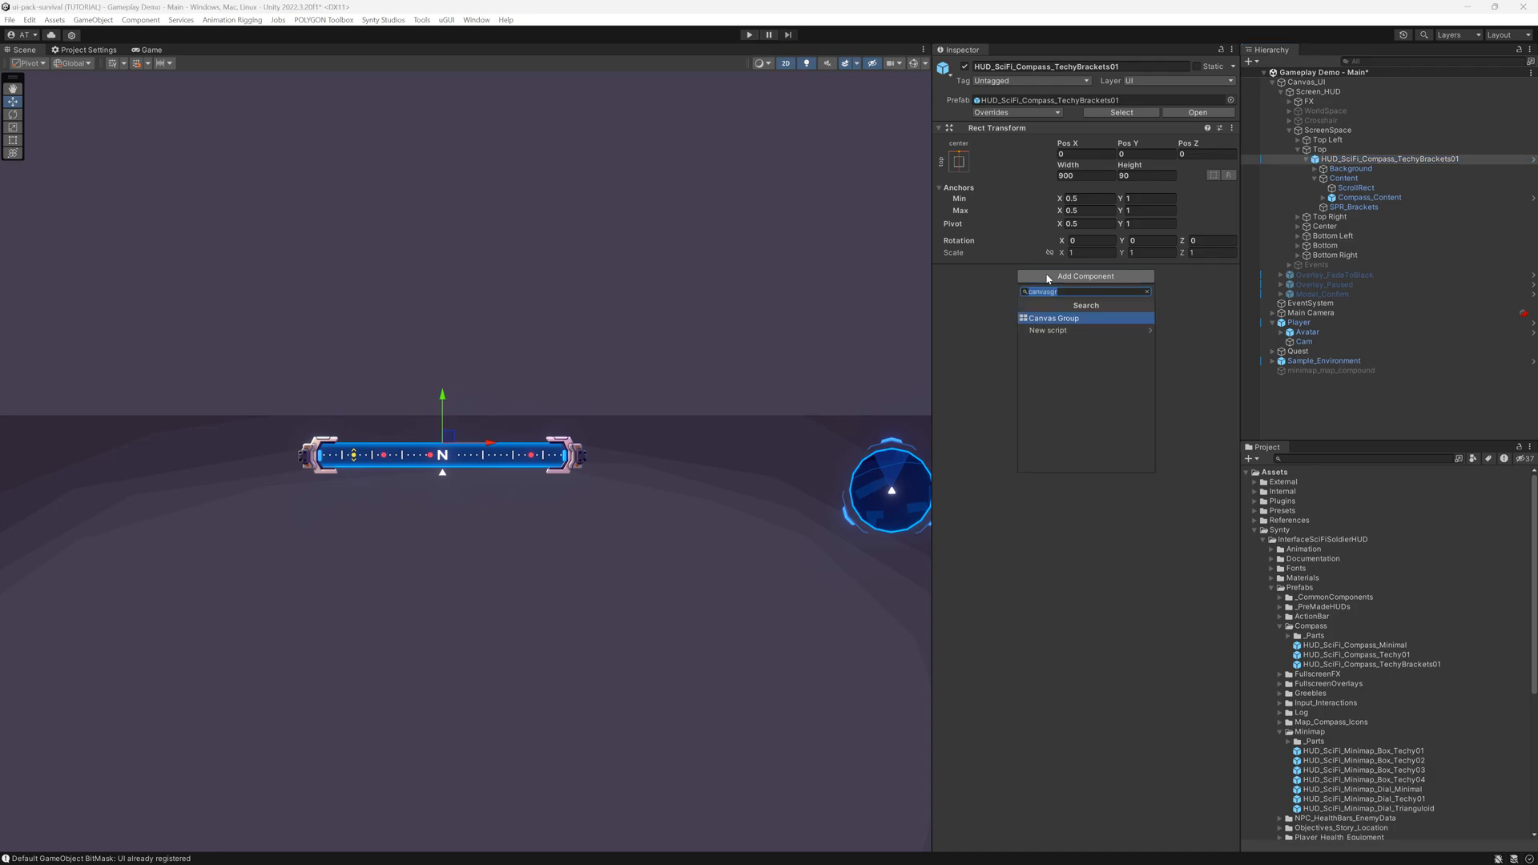
text(Compass)
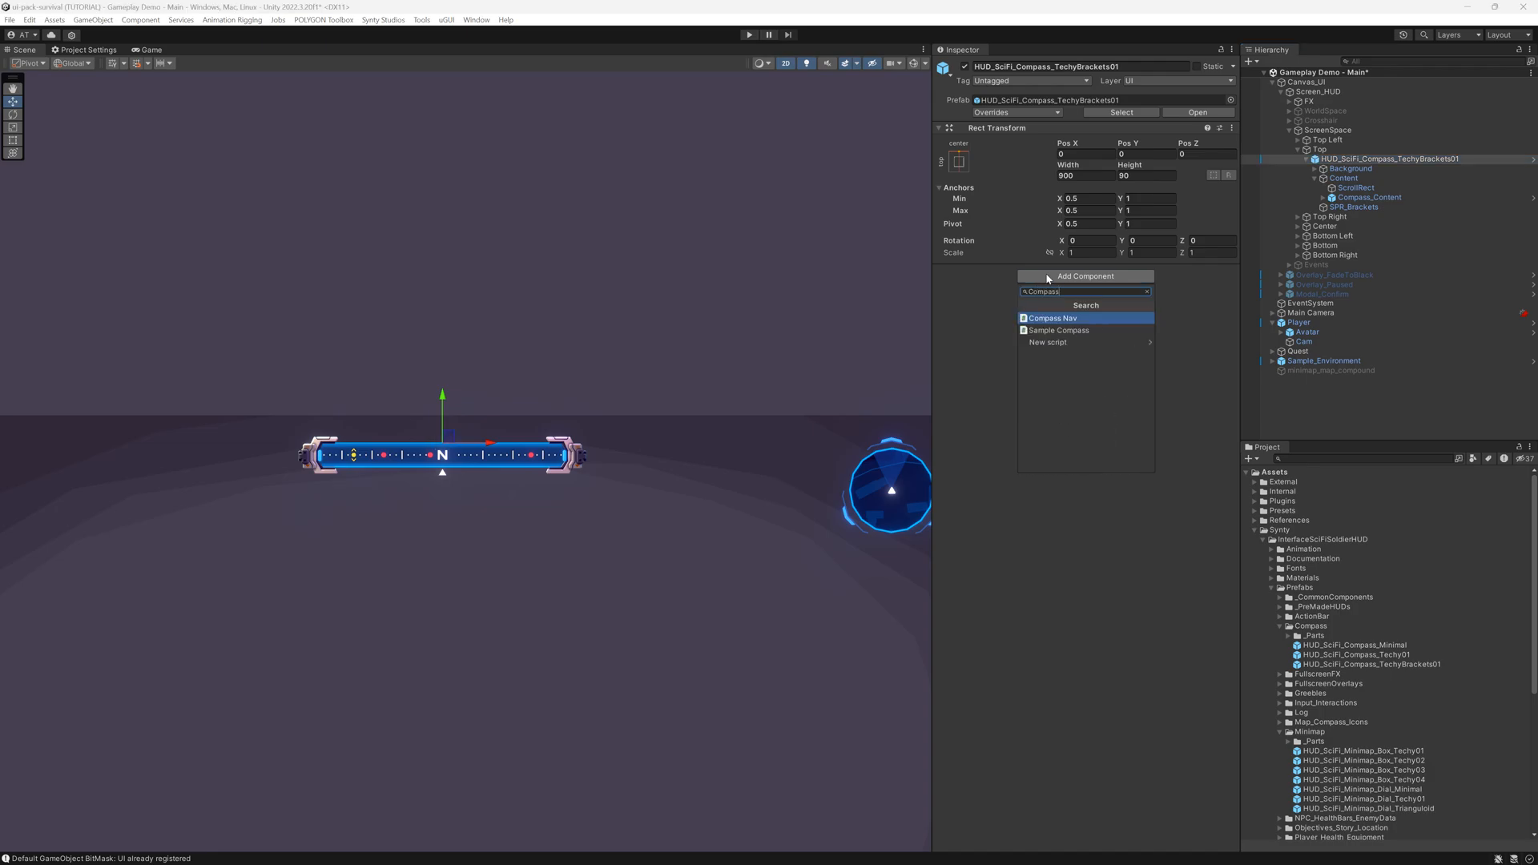
click(1047, 342)
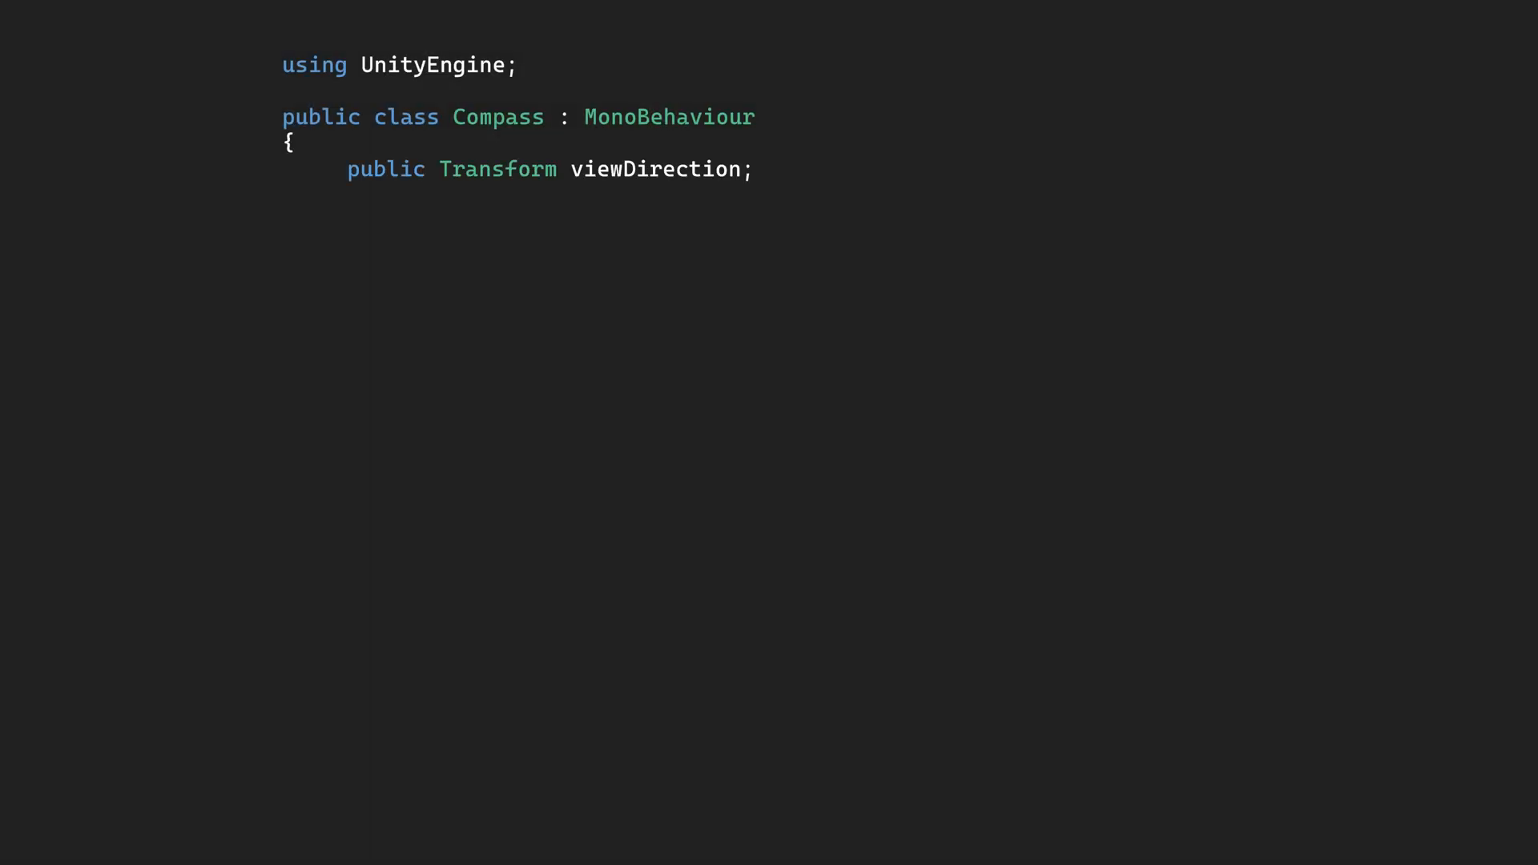
- Declare compassElement and compassSize fields and a LateUpdate computing the signed-angle compass offset
text(public RectTransform compassElement;)
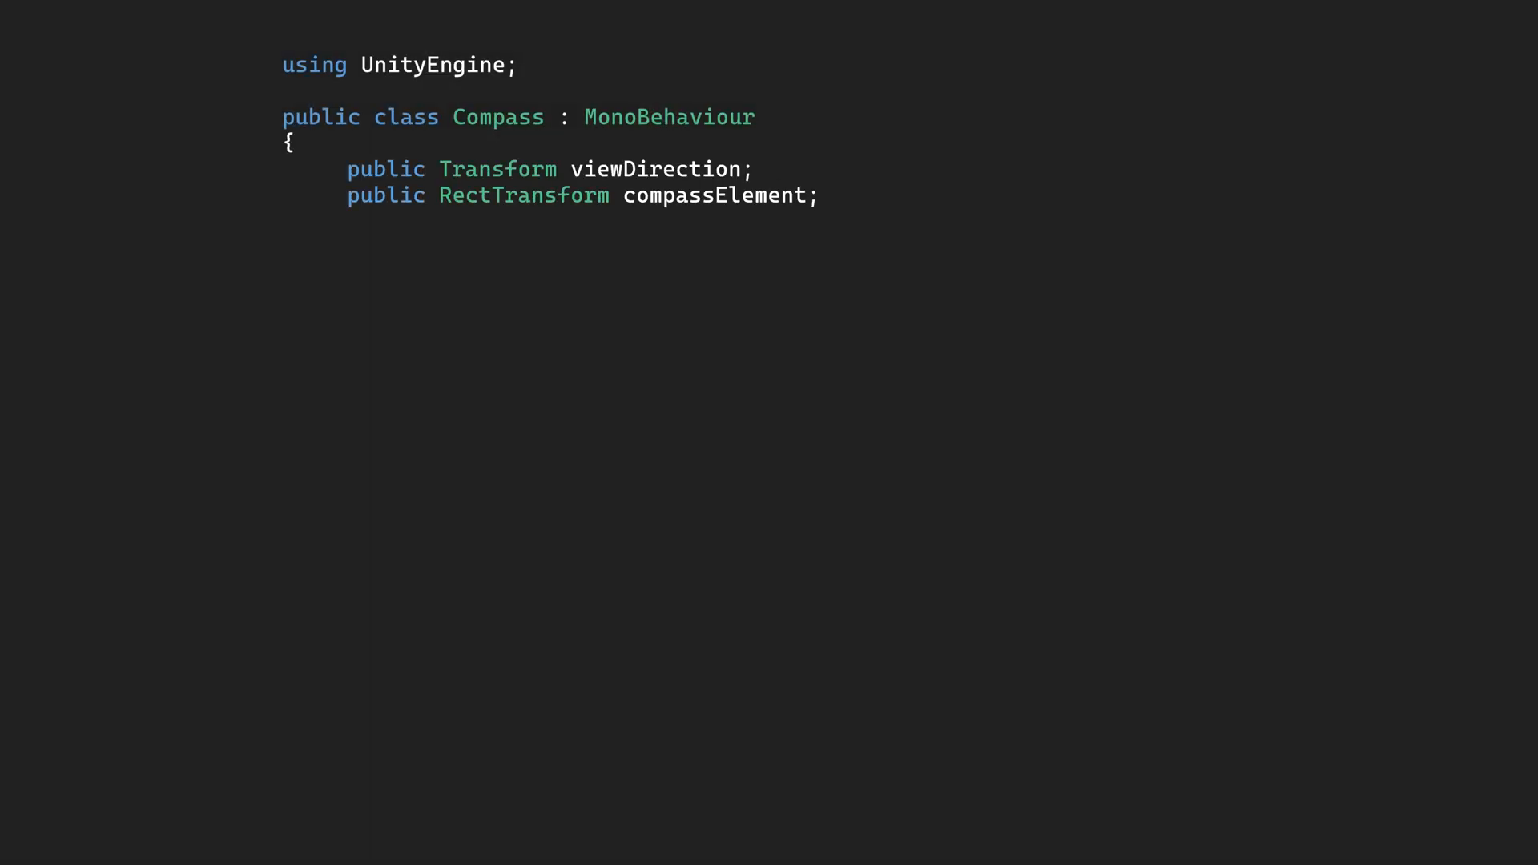
text(public float compassSize;)
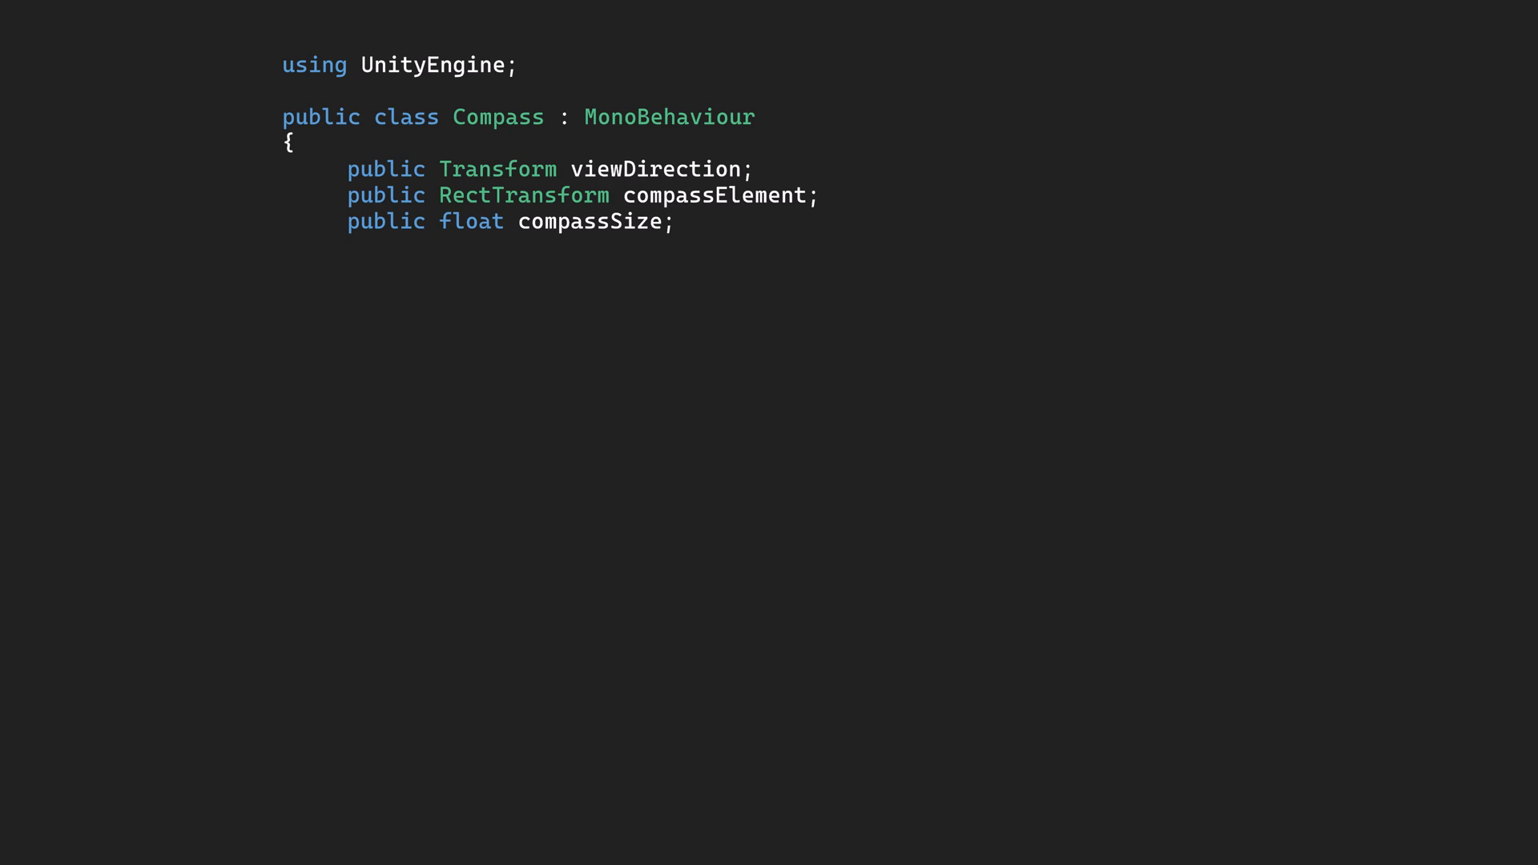
text(void)
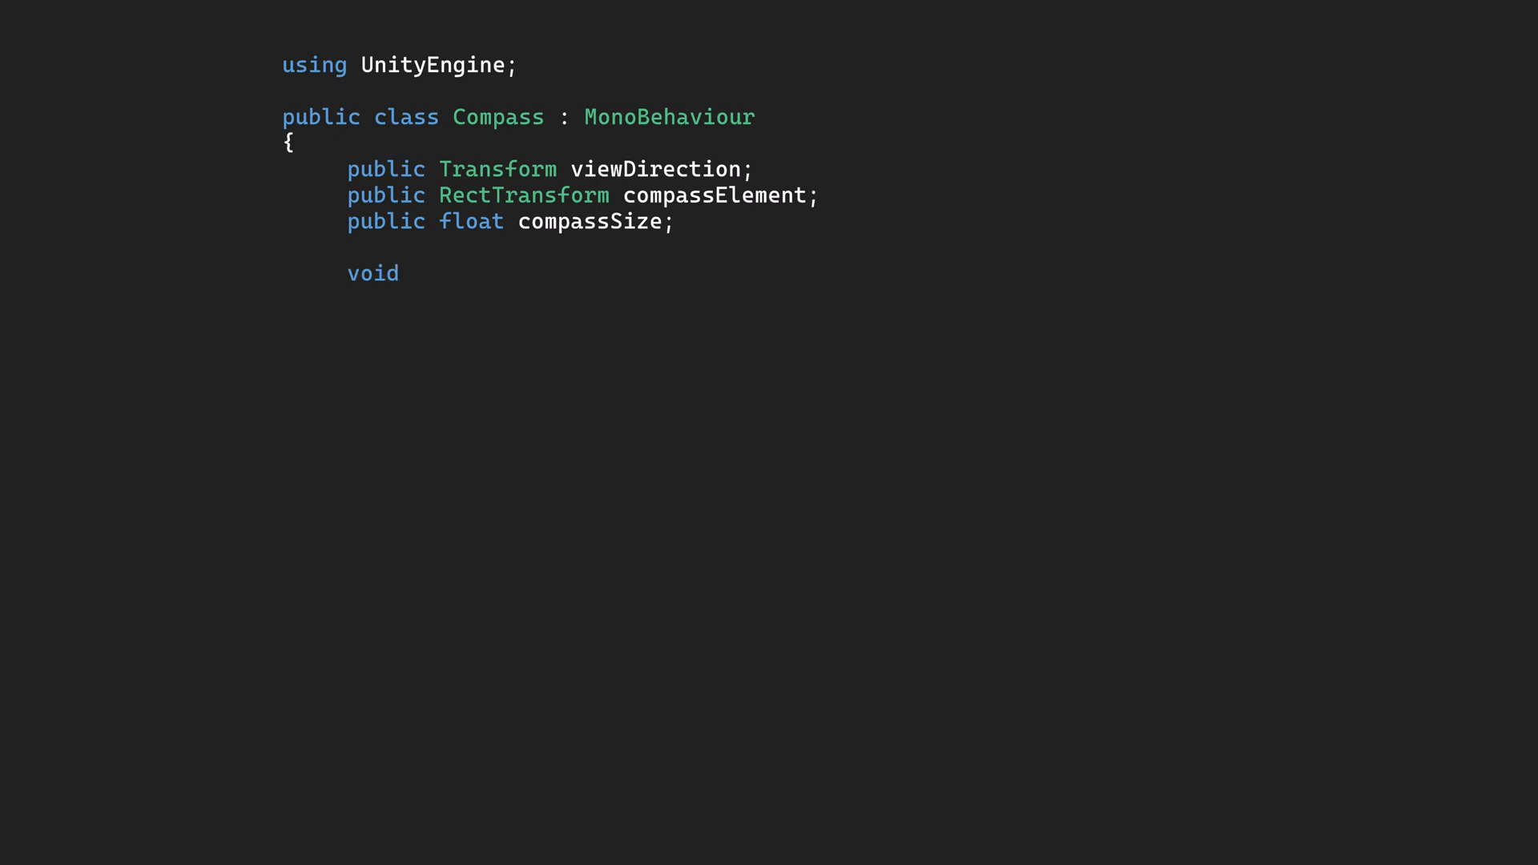
text(LateUpdate())
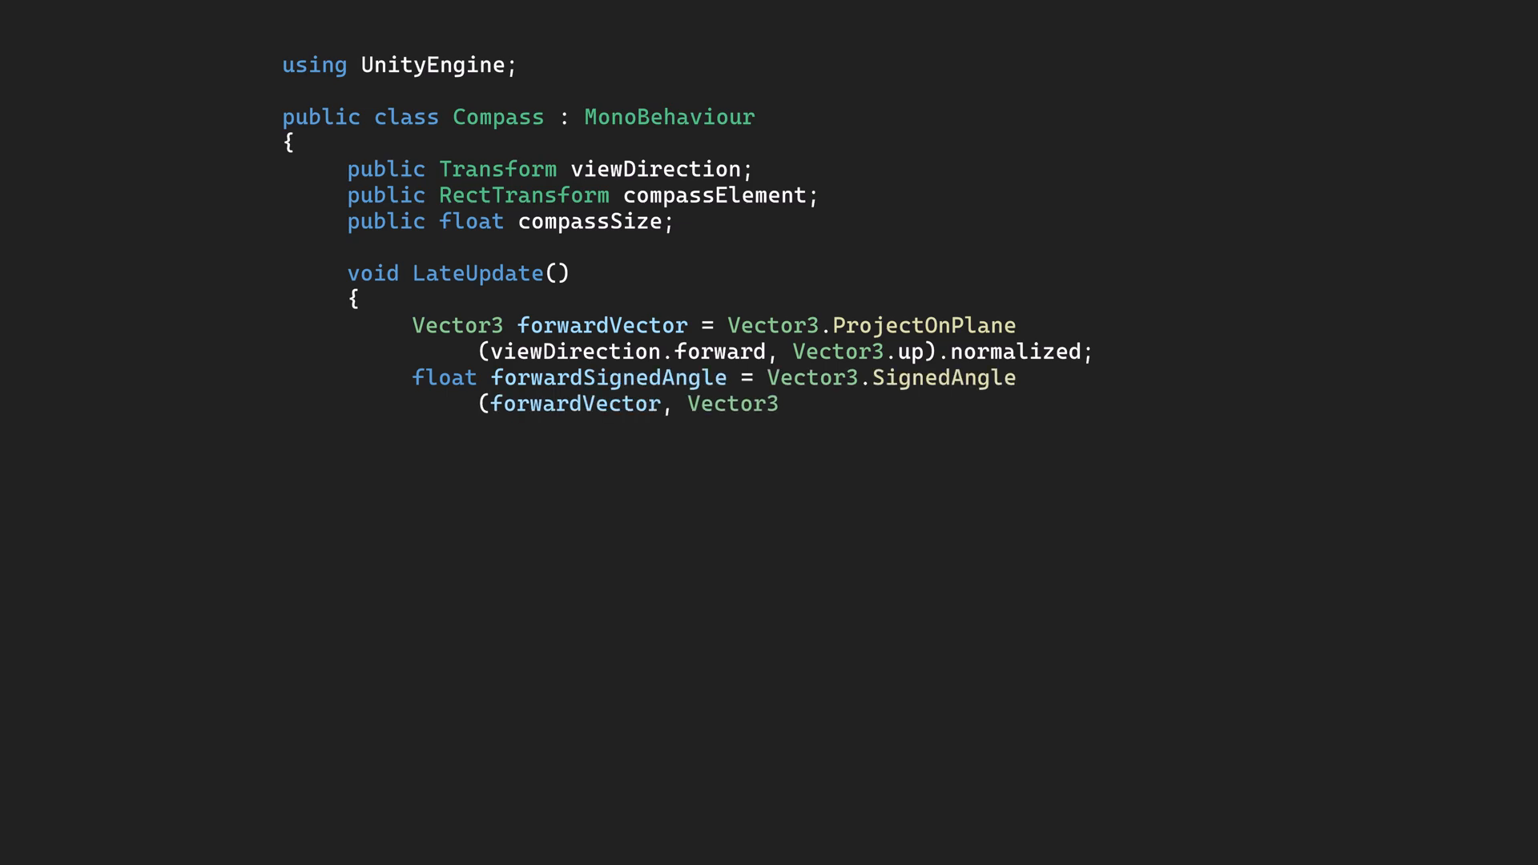
text(.forward, Vector3.up);)
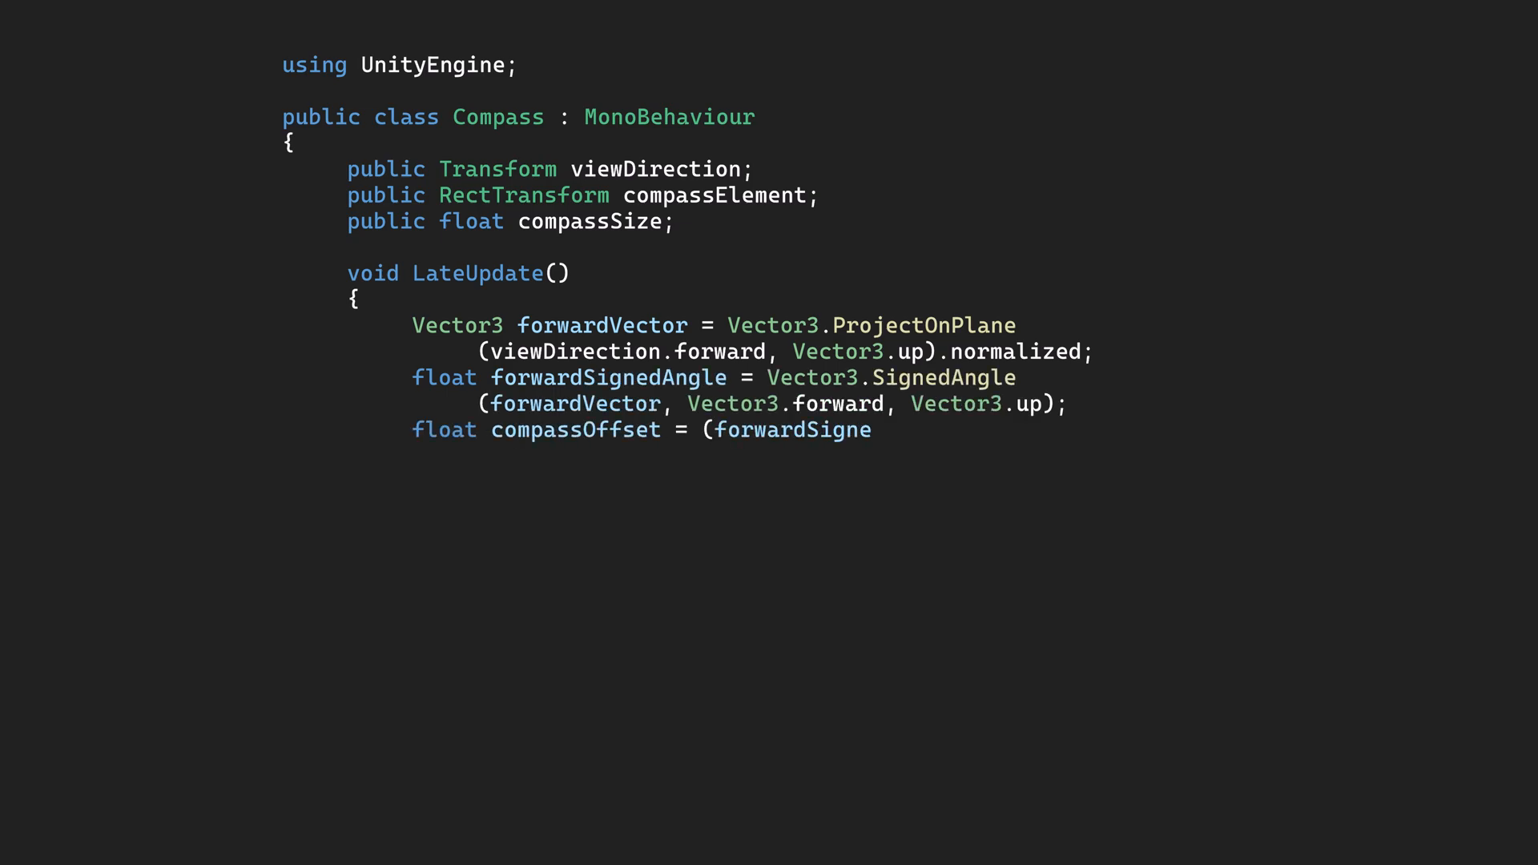
text(dAngle / 180f) * compassSize;)
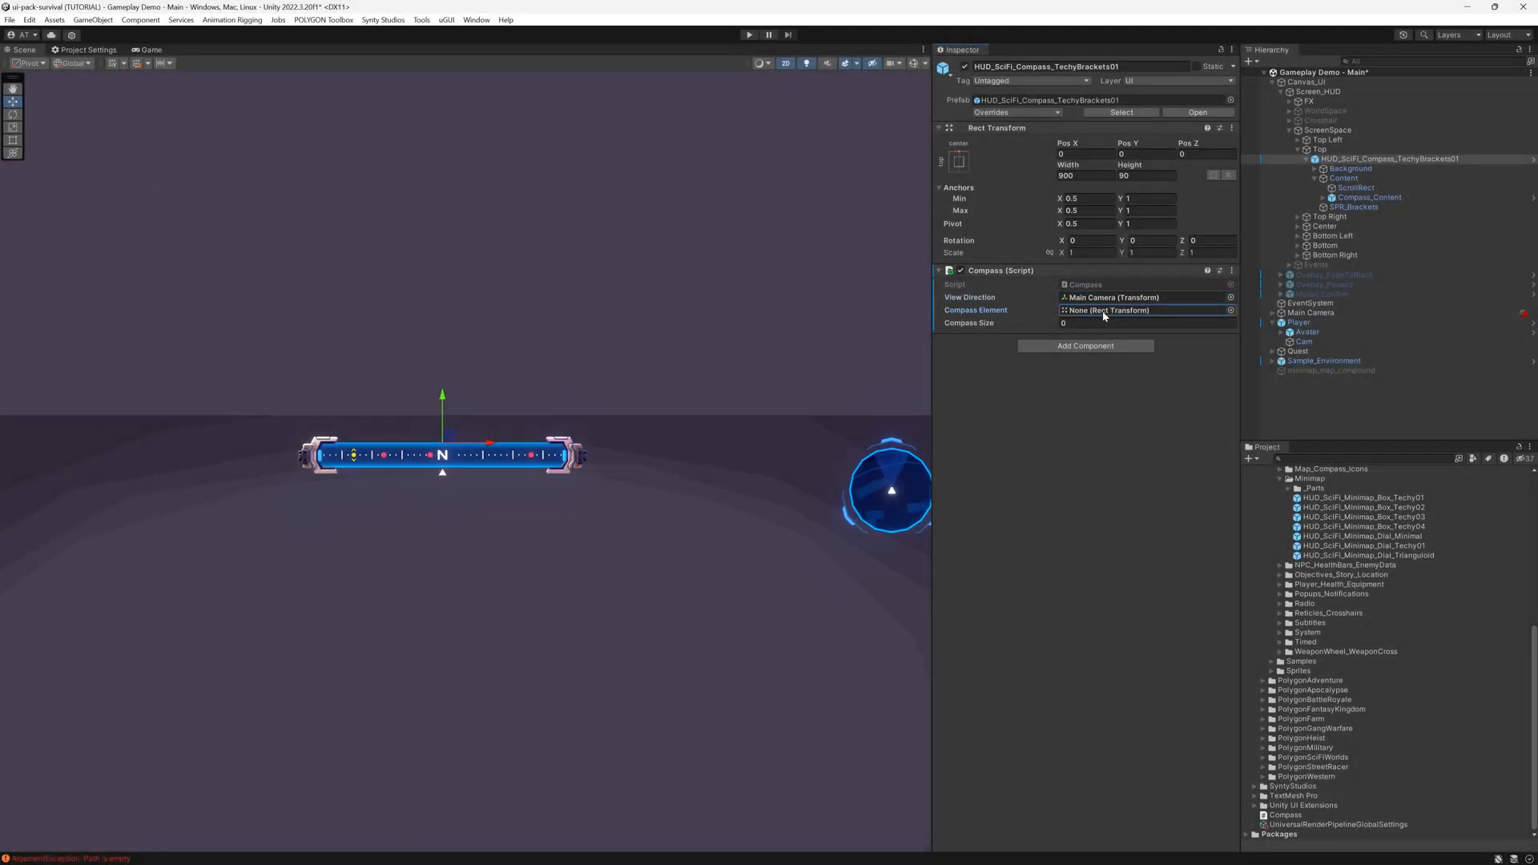
- Assign Compass_Content as Compass Element, set Compass Size to 2064, and select ScrollRect
click(1368, 197)
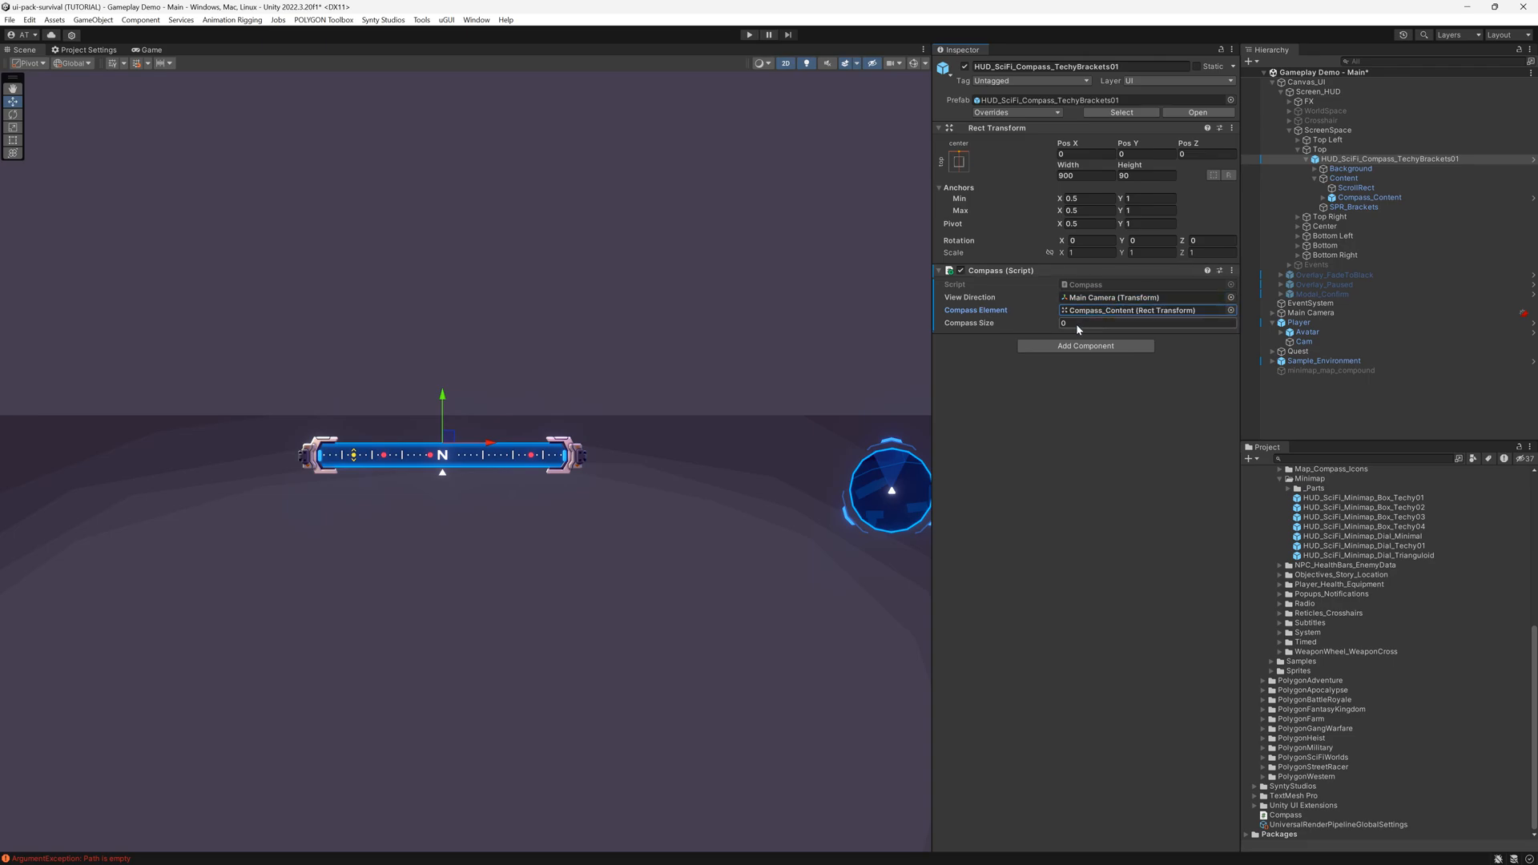
click(1145, 322)
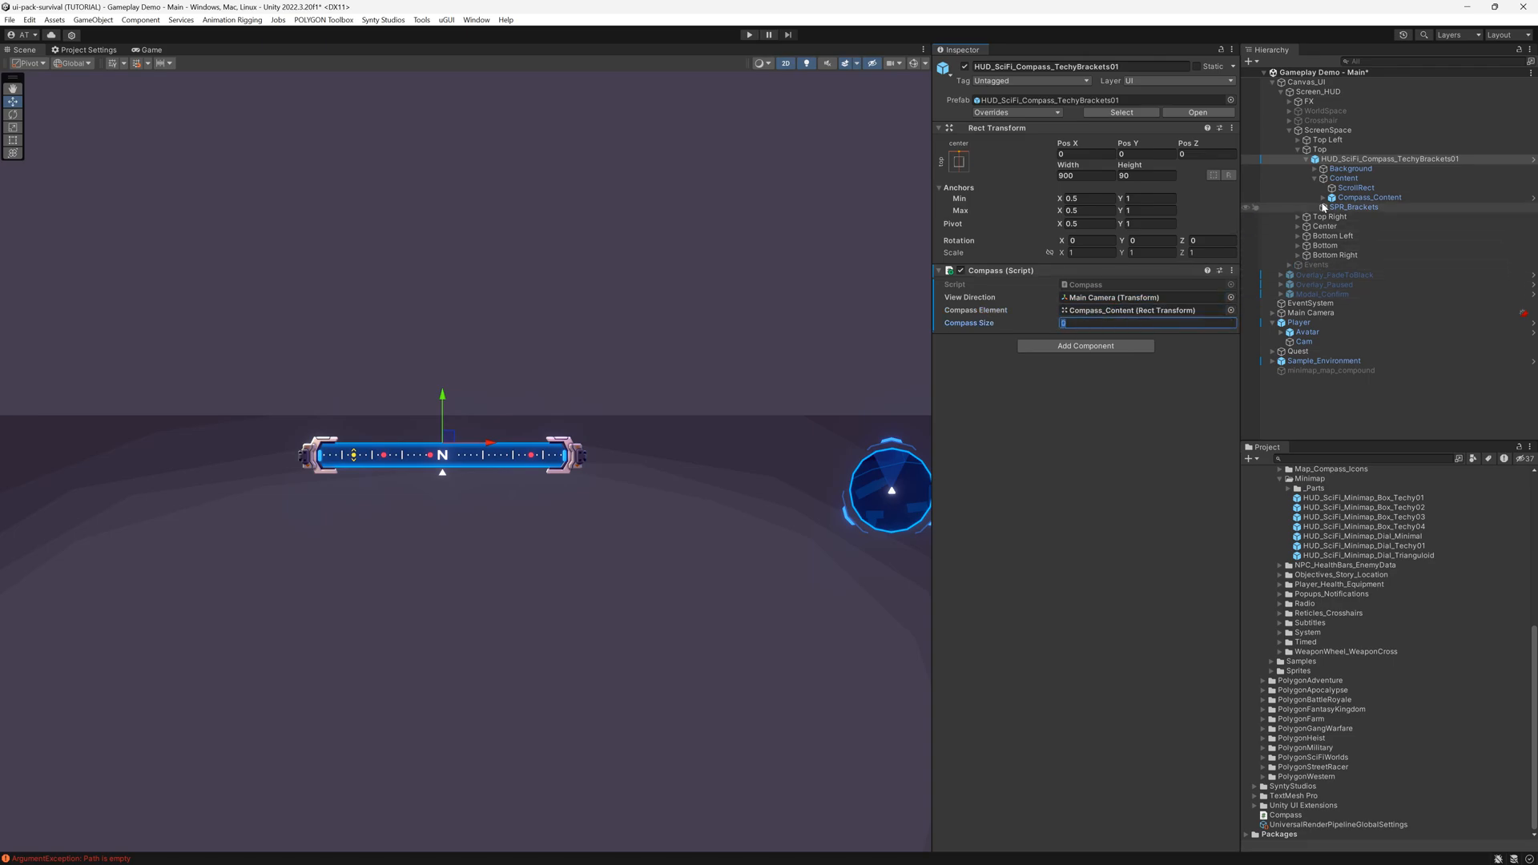
click(1315, 197)
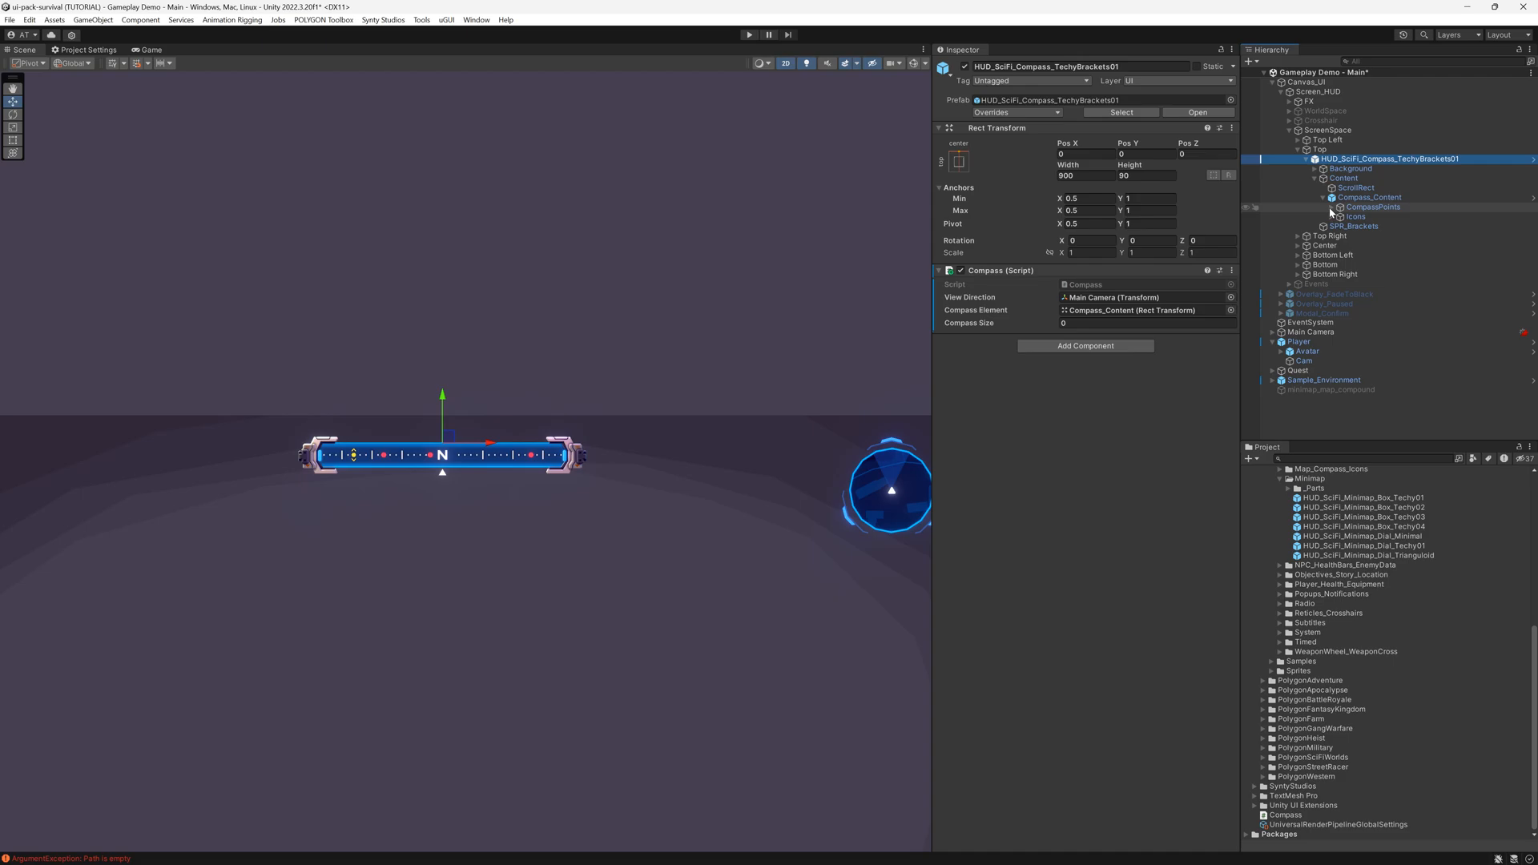
click(1367, 217)
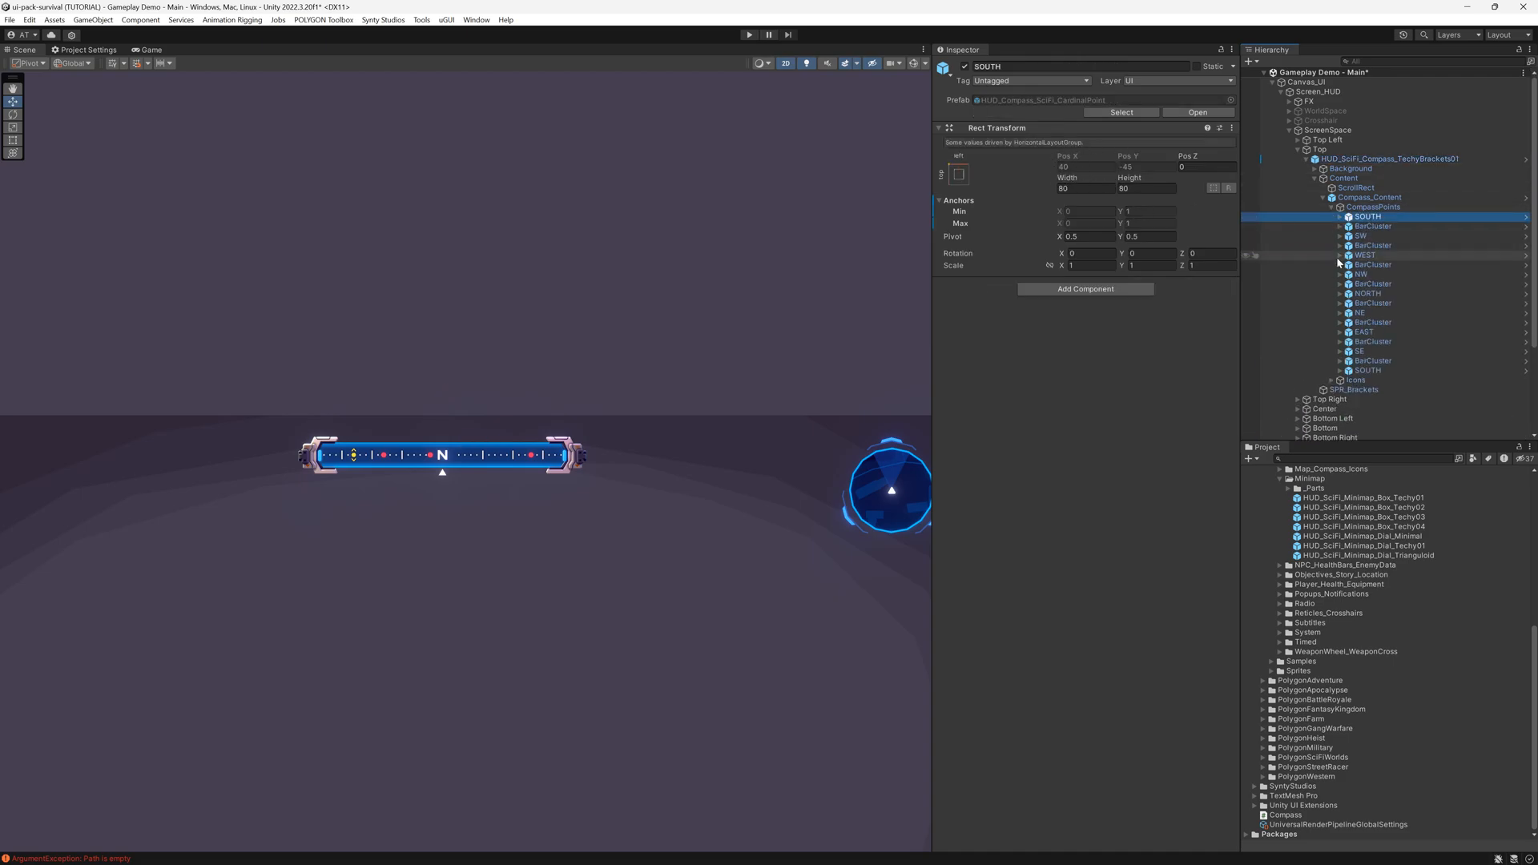
click(1367, 293)
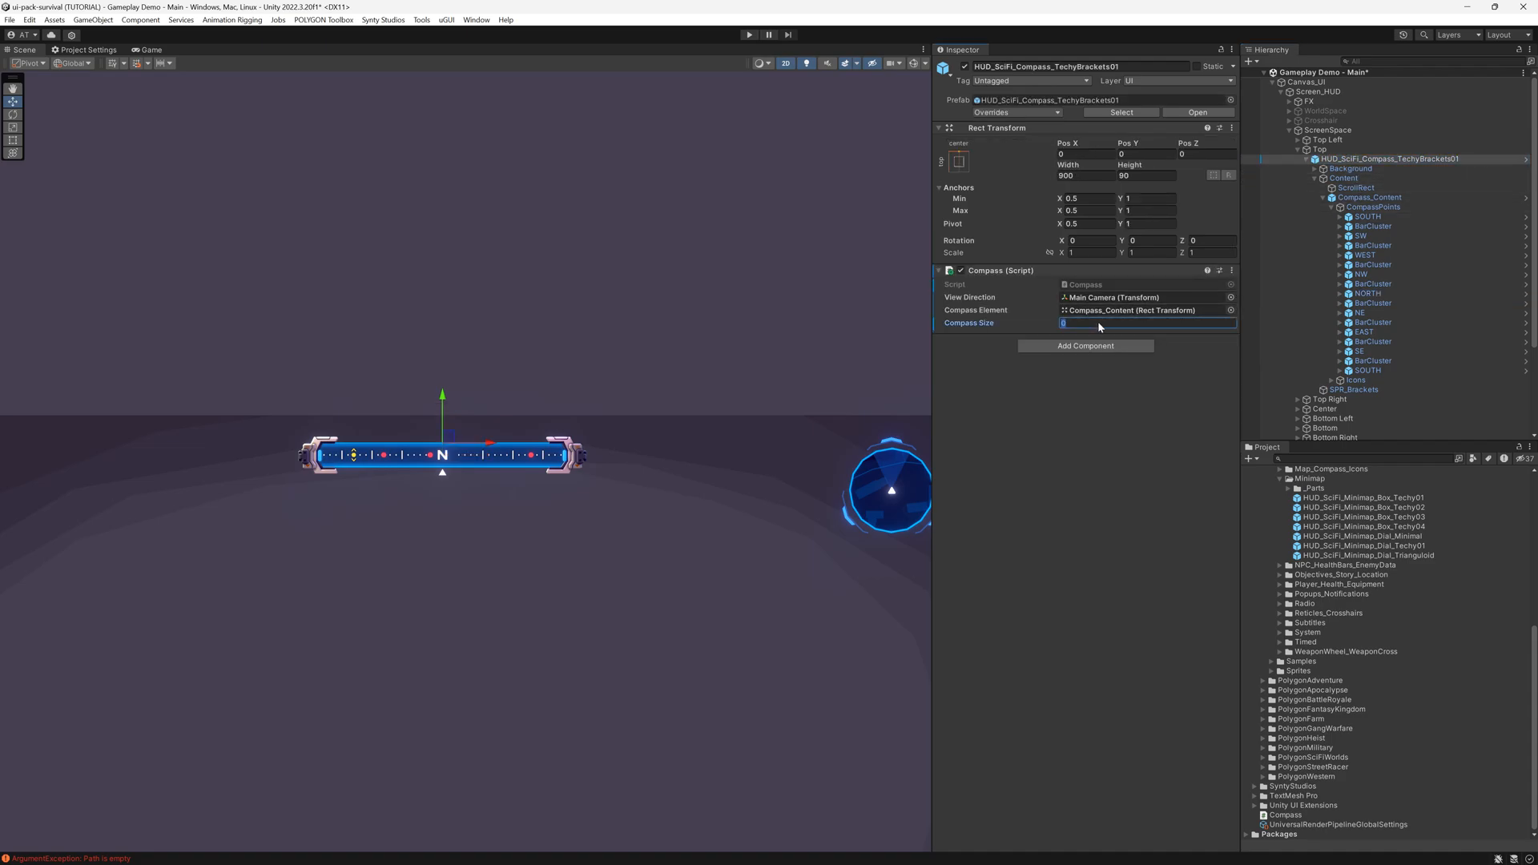
text(2064)
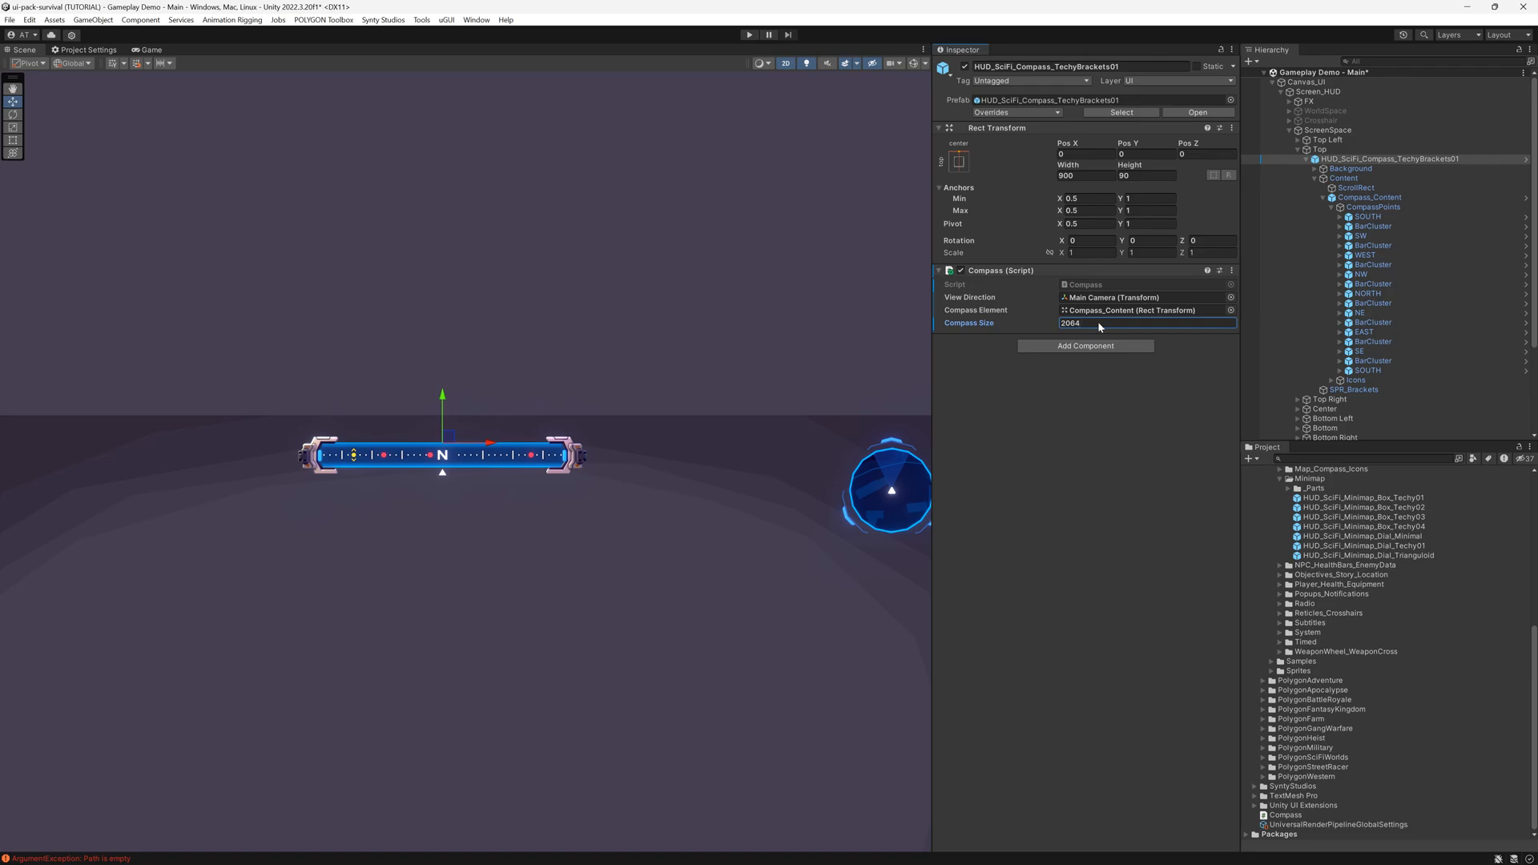
click(1358, 187)
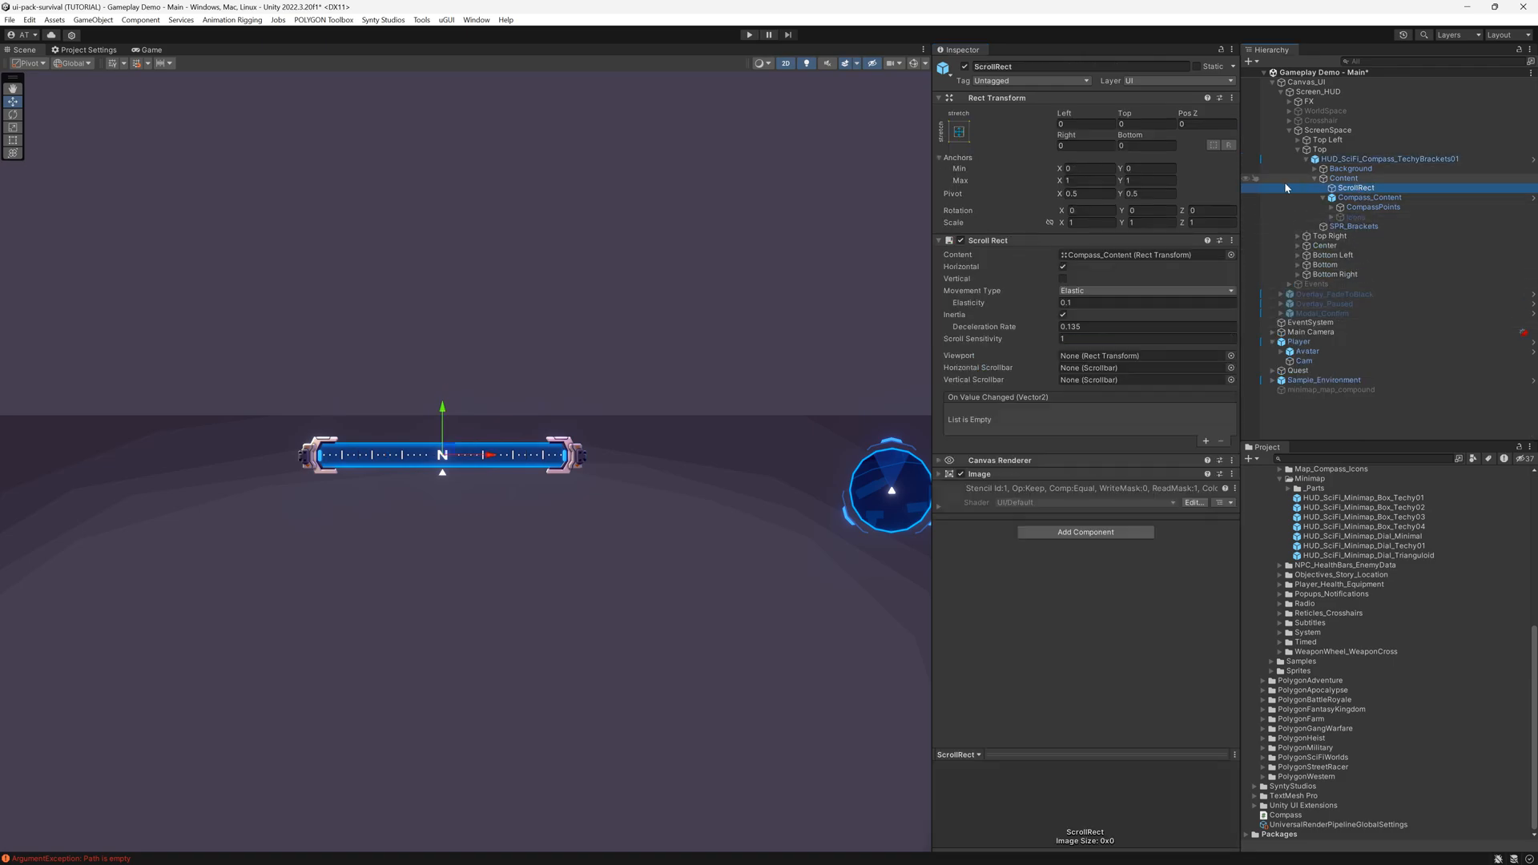
- Change the ScrollRect's Movement Type from Elastic to Unrestricted
click(1145, 290)
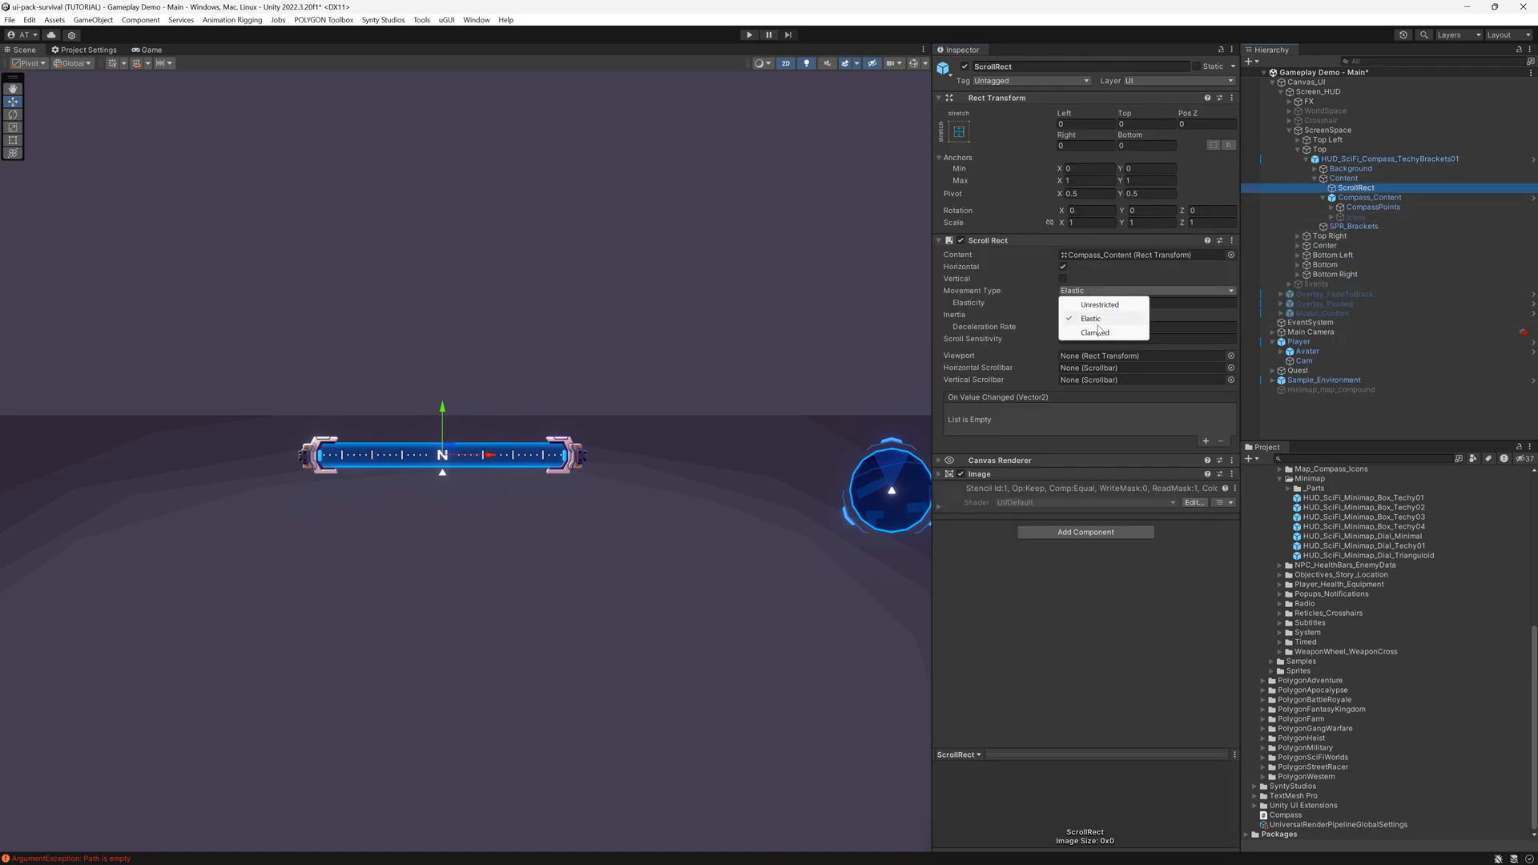
click(1098, 305)
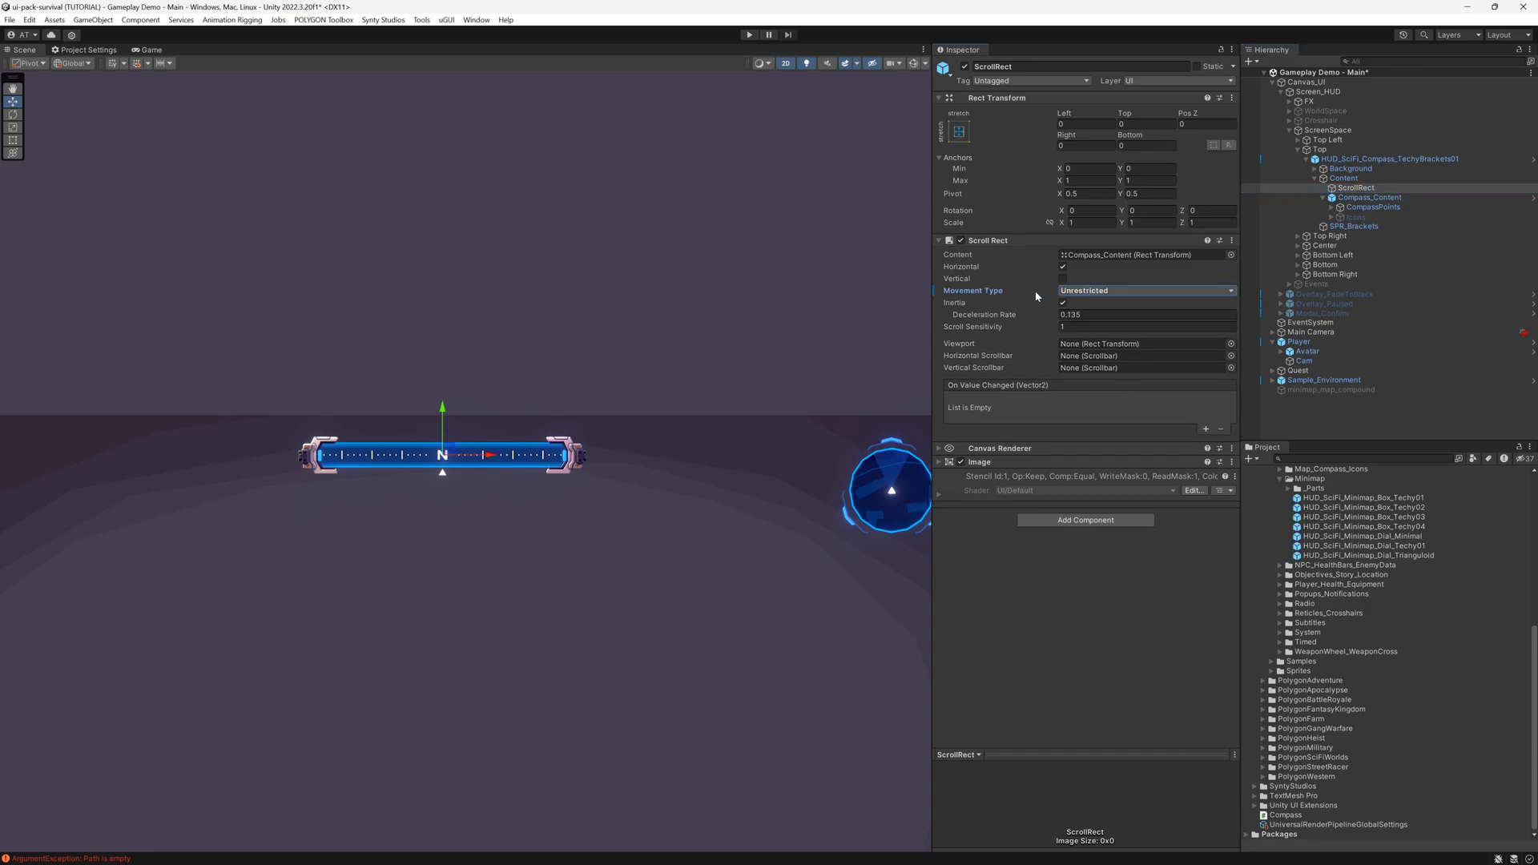